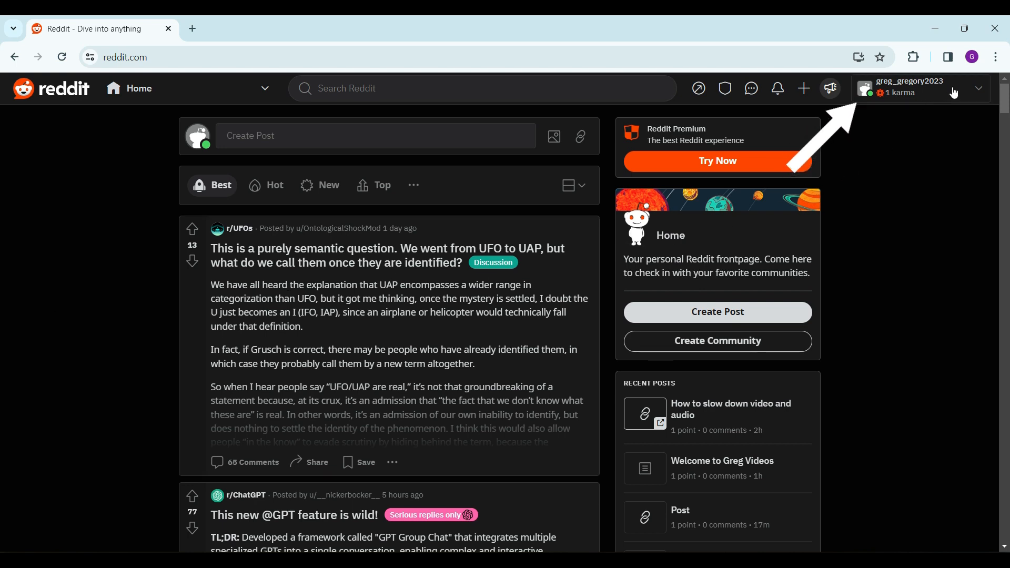
mouse_move(958, 89)
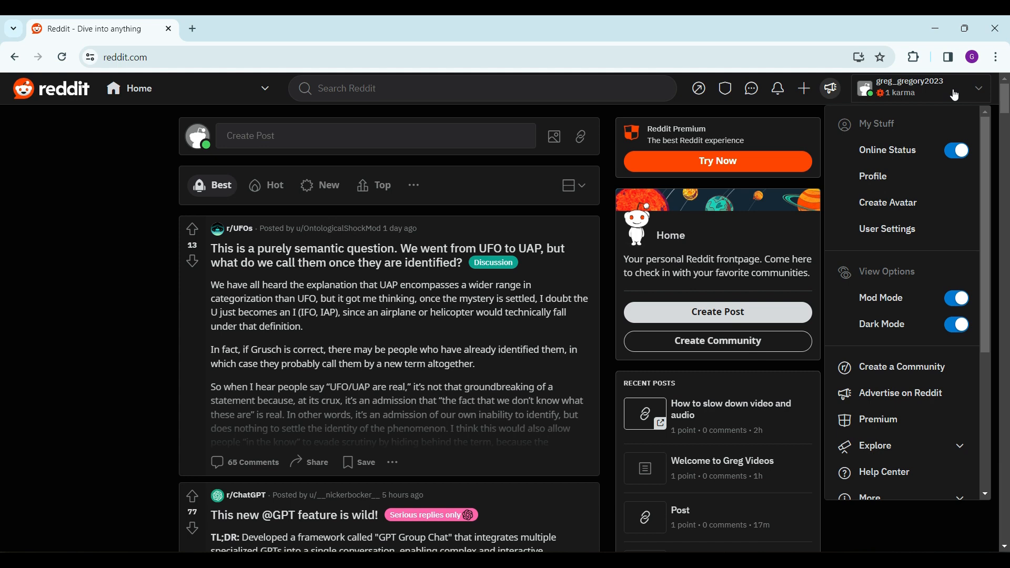
mouse_move(901, 163)
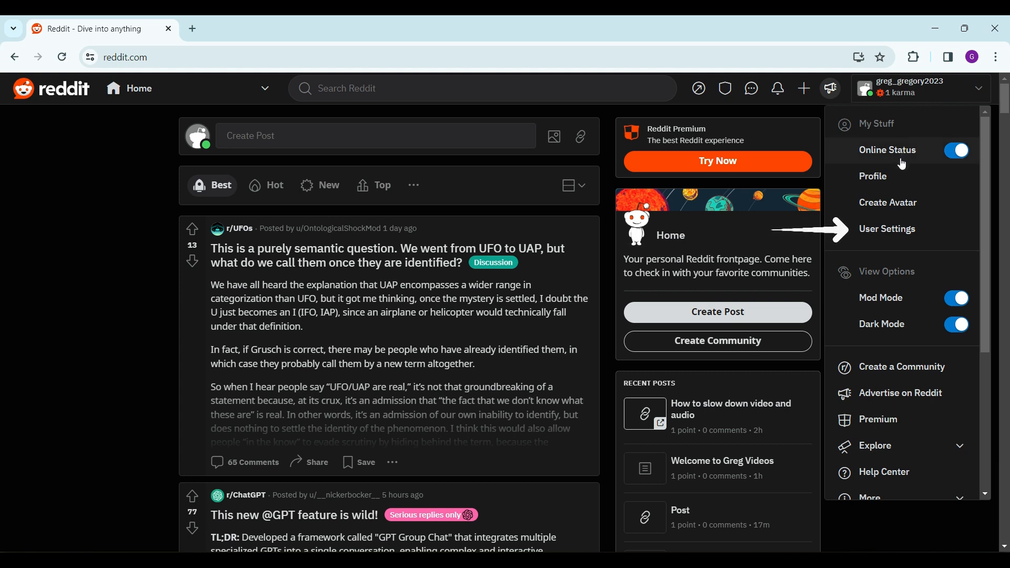
Reach the Safety & Privacy settings page from the account menu, glancing at Chat & Messaging on the way
left_click(886, 229)
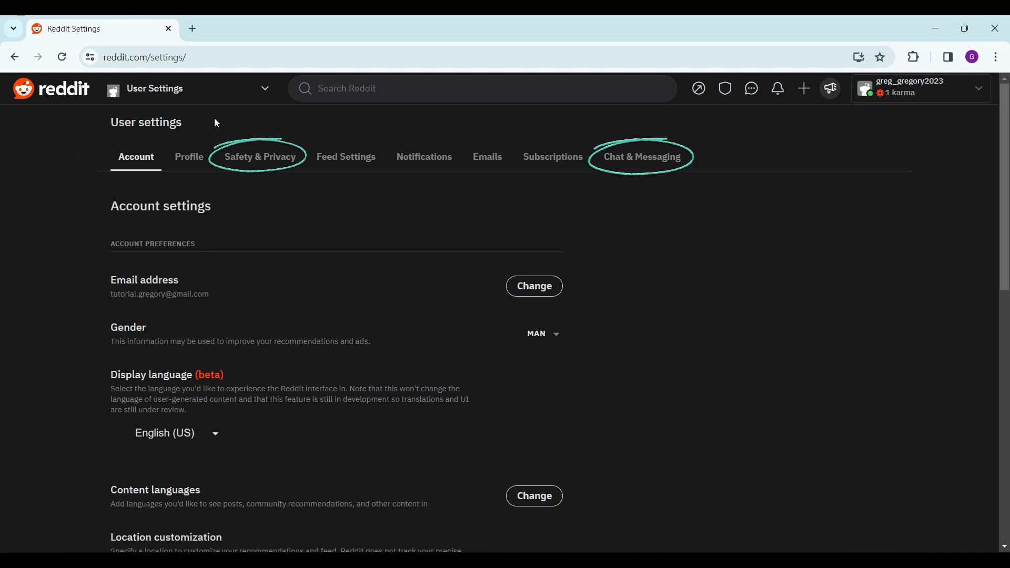
left_click(261, 157)
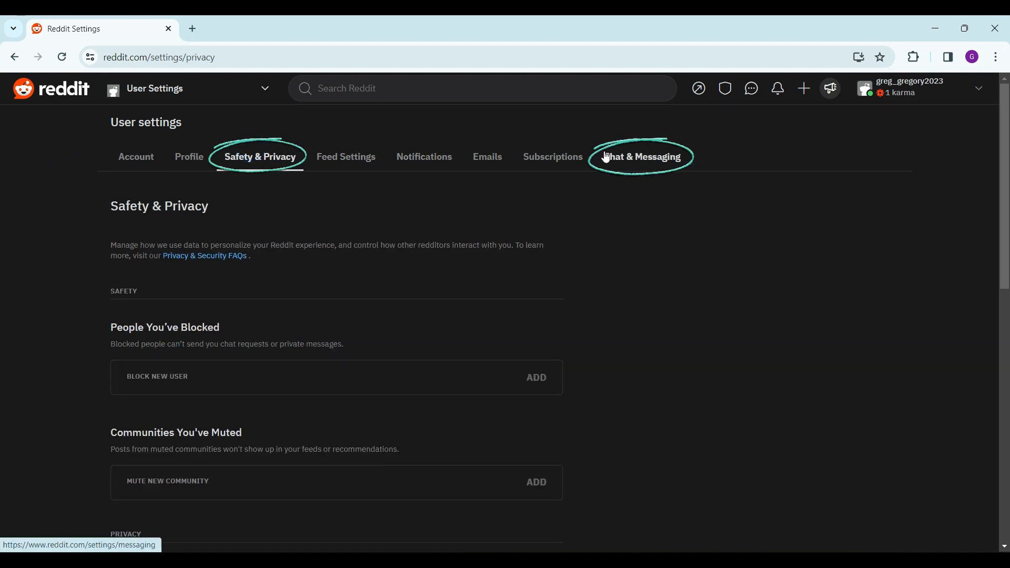
left_click(641, 157)
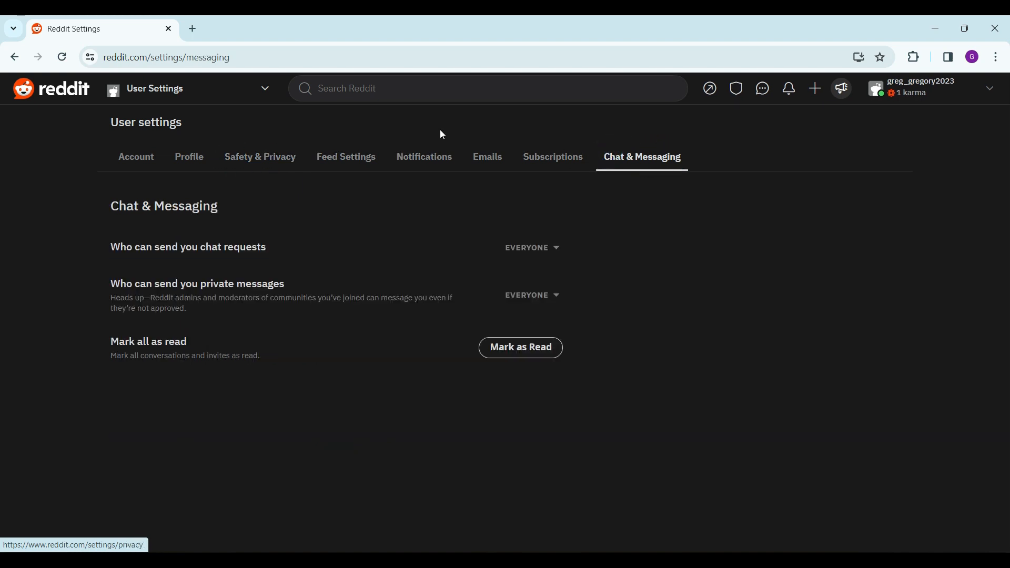
left_click(260, 157)
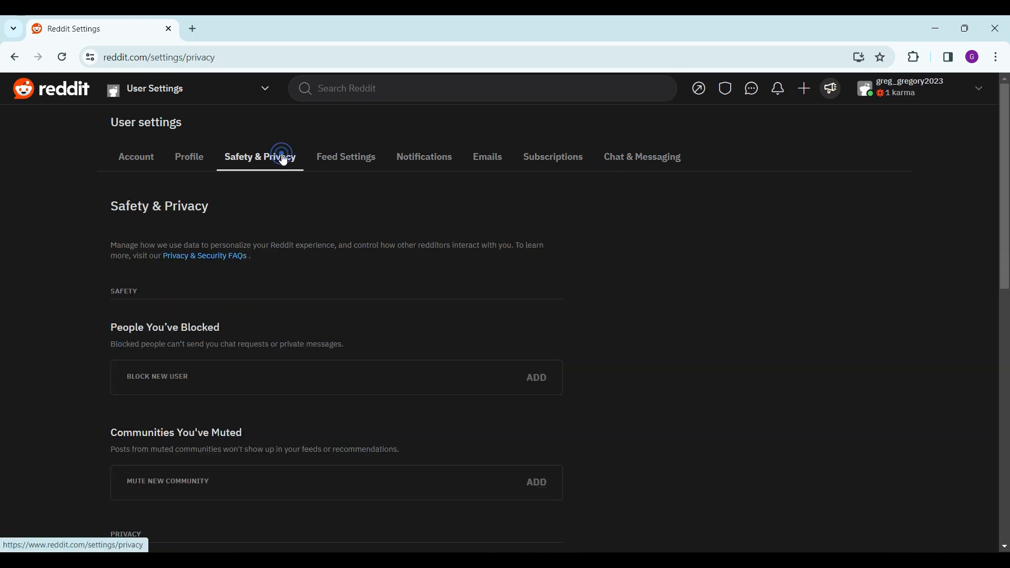
Switch off 'Show up in search results' in the Privacy section and confirm it saved
scroll("down", 3)
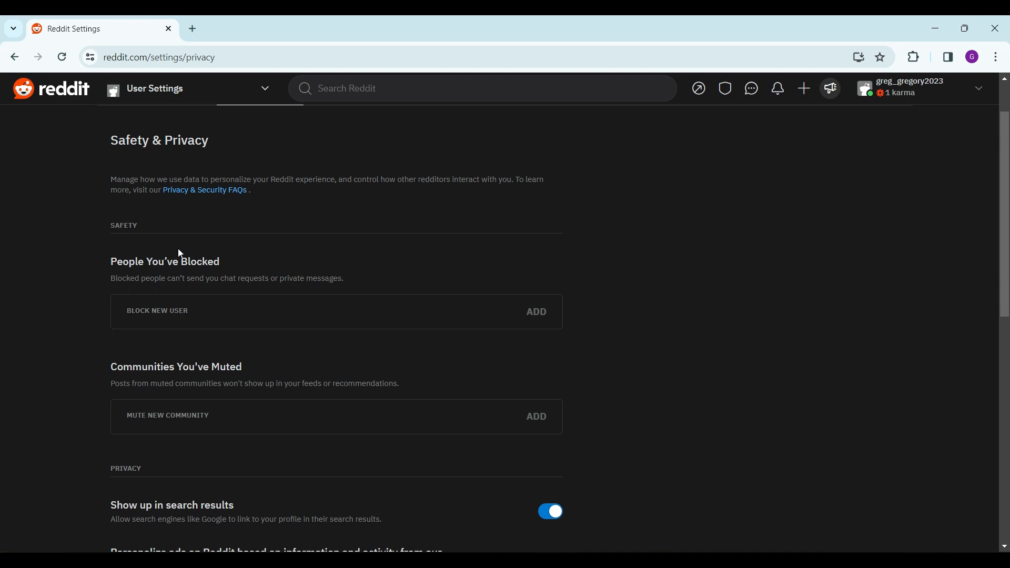
scroll("down", 3)
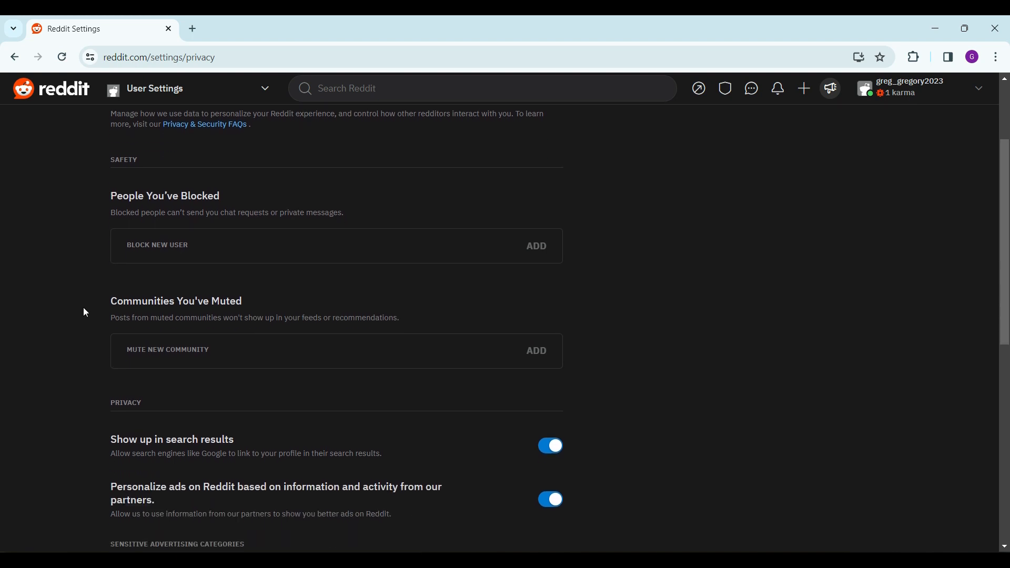
scroll("down", 3)
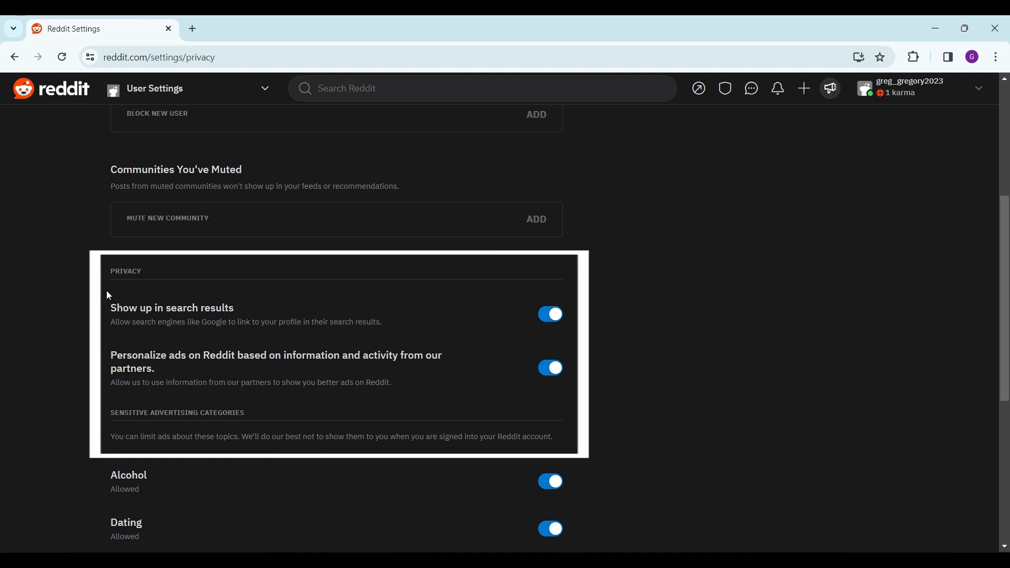
mouse_move(199, 299)
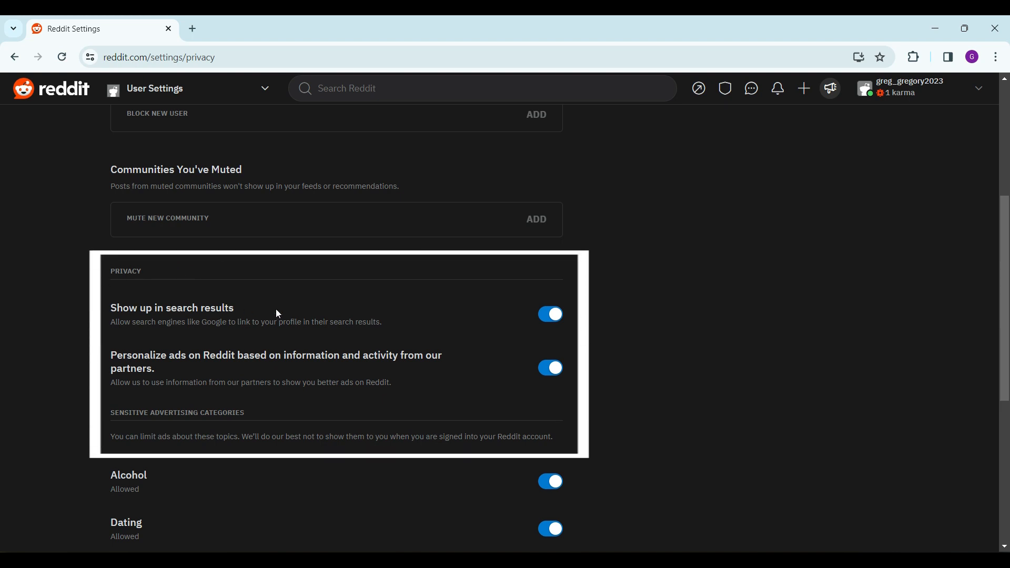
left_click(550, 313)
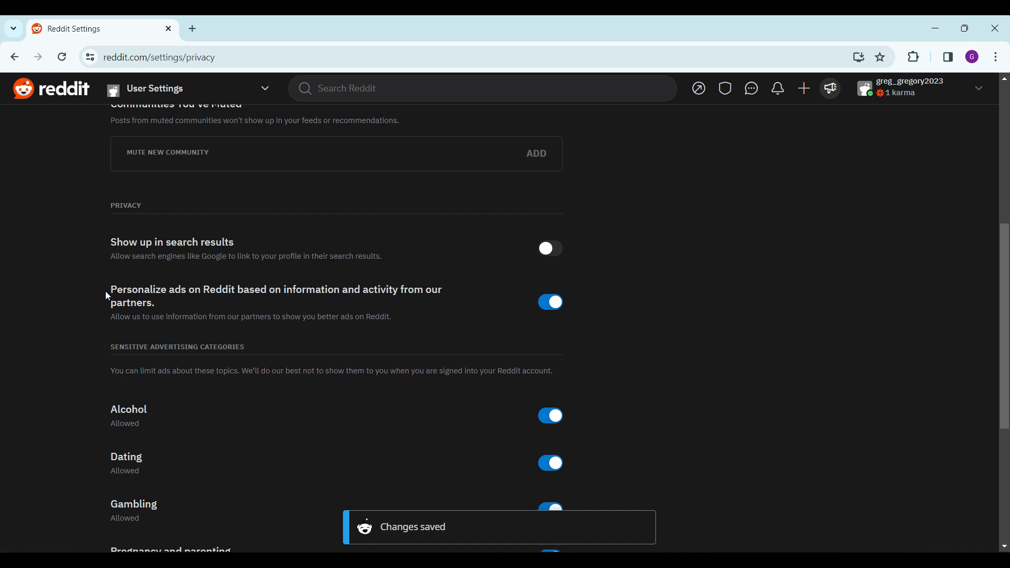
mouse_move(134, 295)
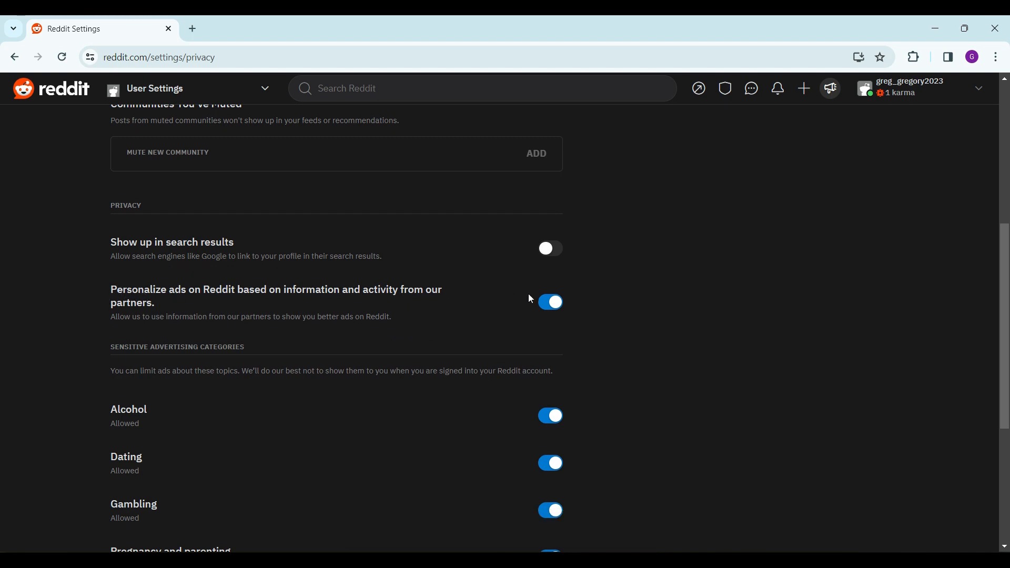
left_click(550, 302)
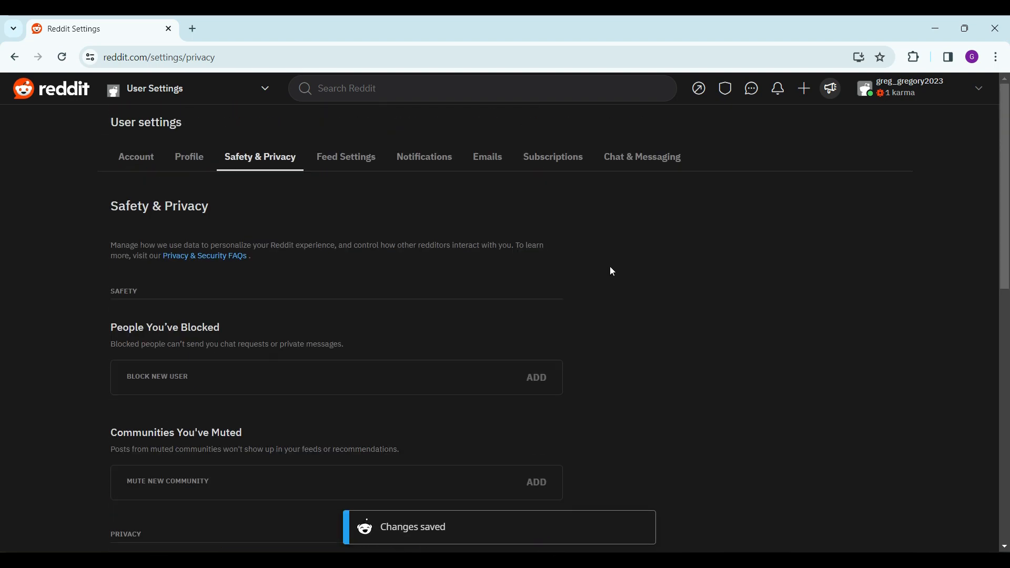
Set who can send private messages to Nobody in Chat & Messaging, then return to the home feed
left_click(641, 157)
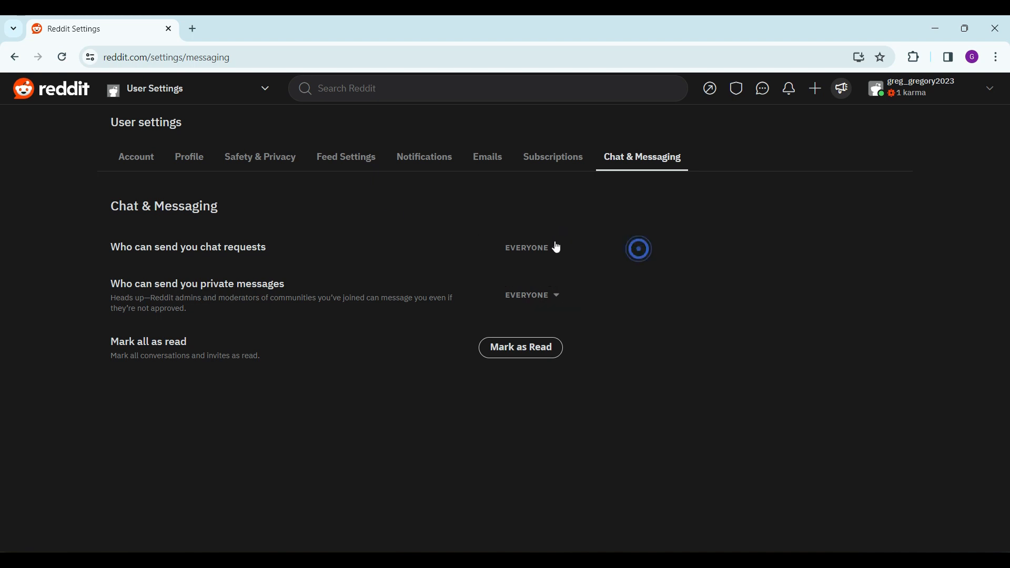
left_click(531, 295)
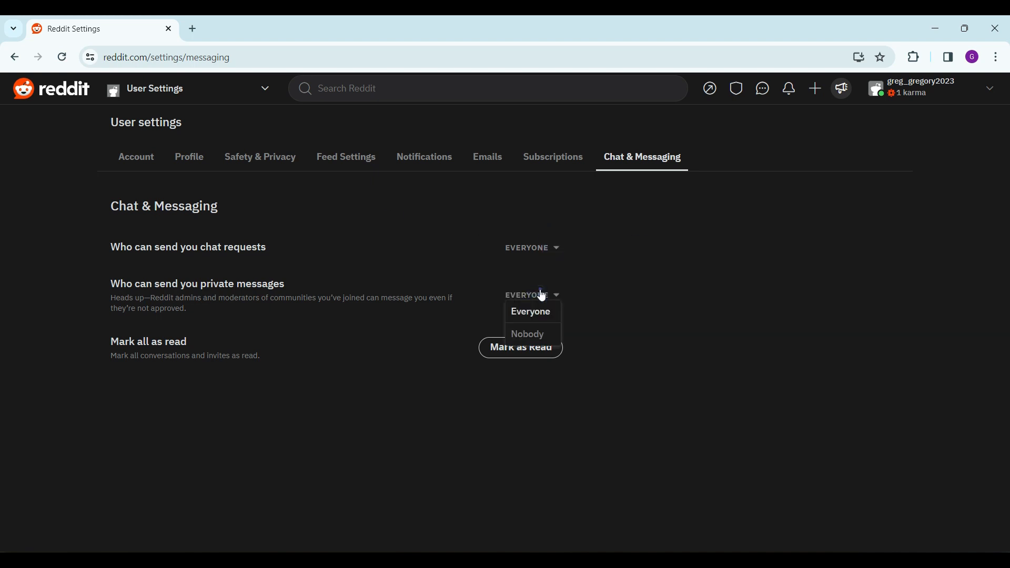
left_click(527, 334)
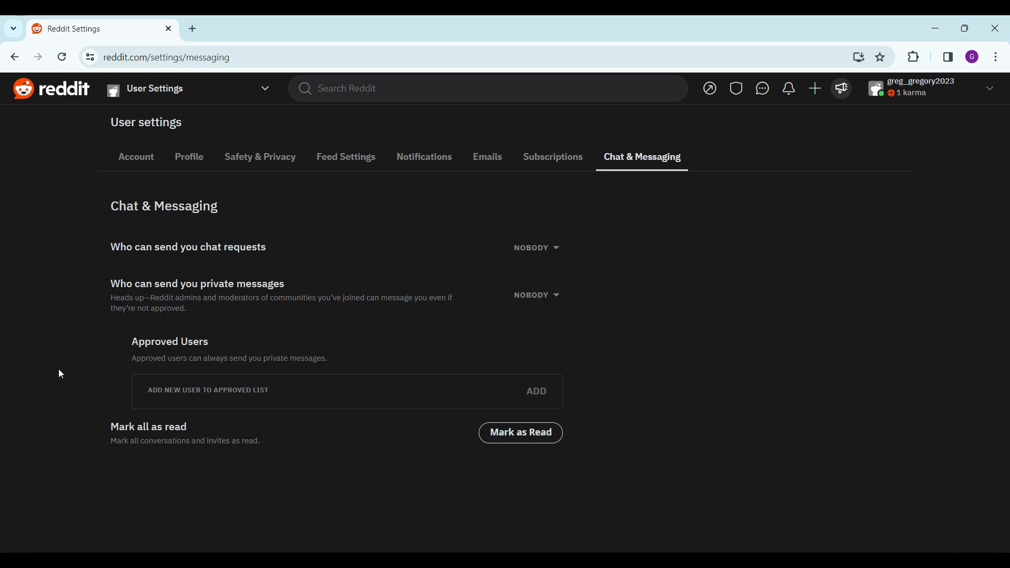
mouse_move(69, 187)
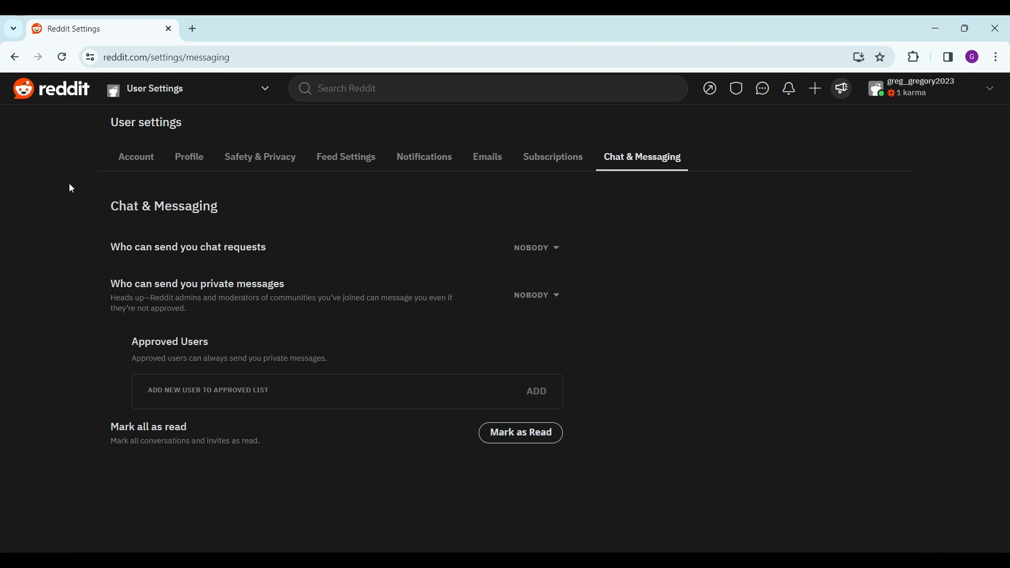
left_click(51, 88)
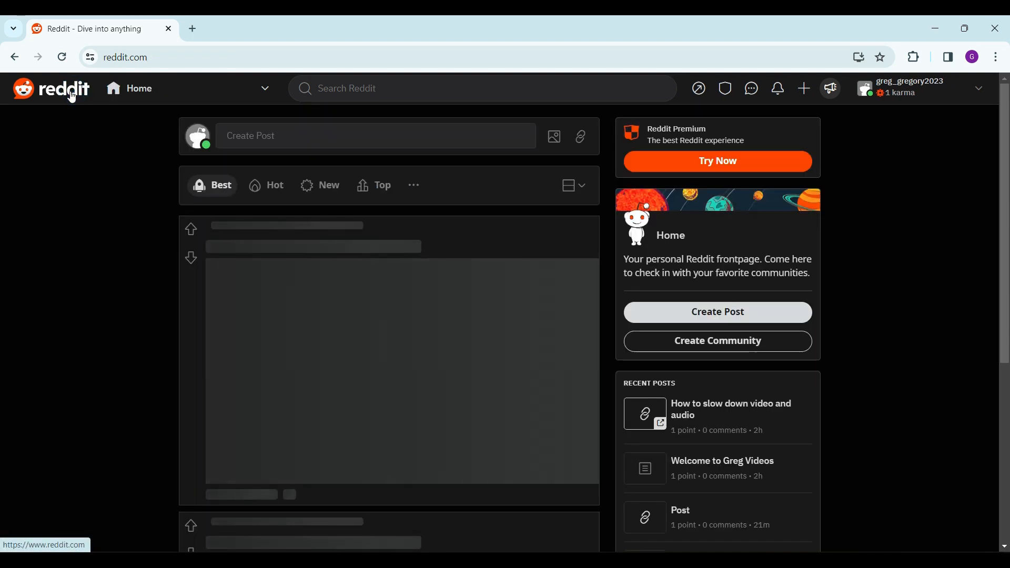